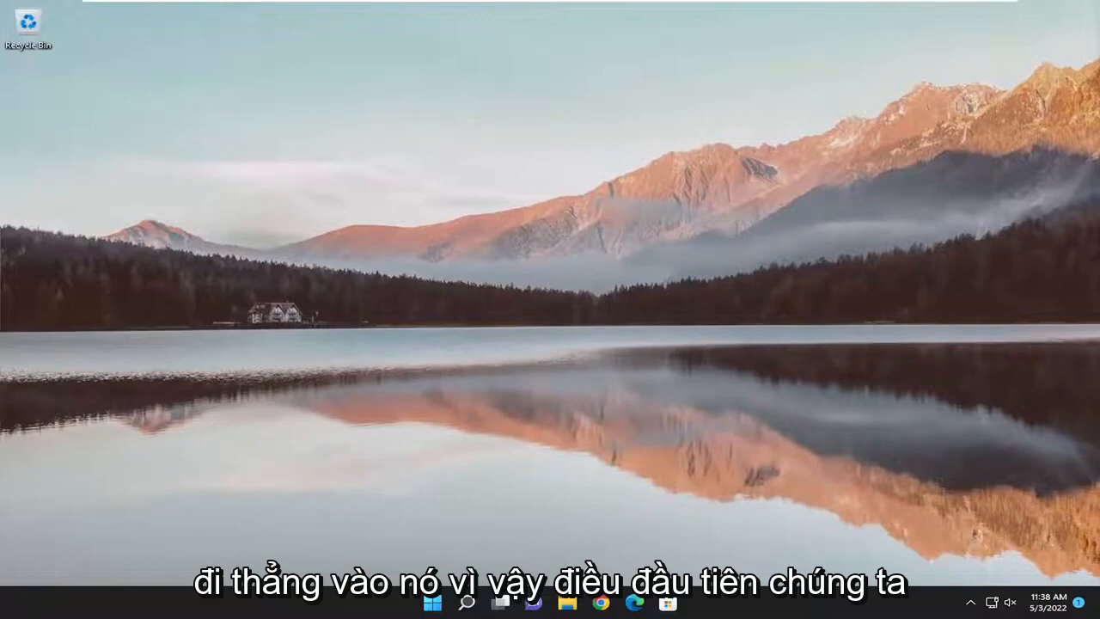
- Search Start for 'cmd' to launch Command Prompt as administrator
click(457, 610)
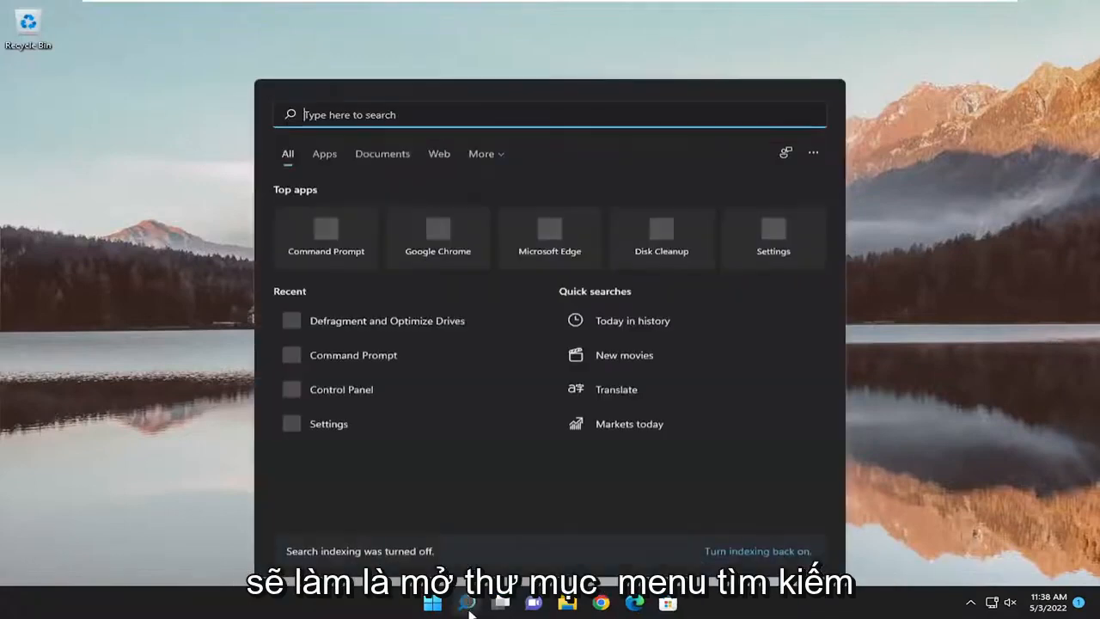
text(cmd)
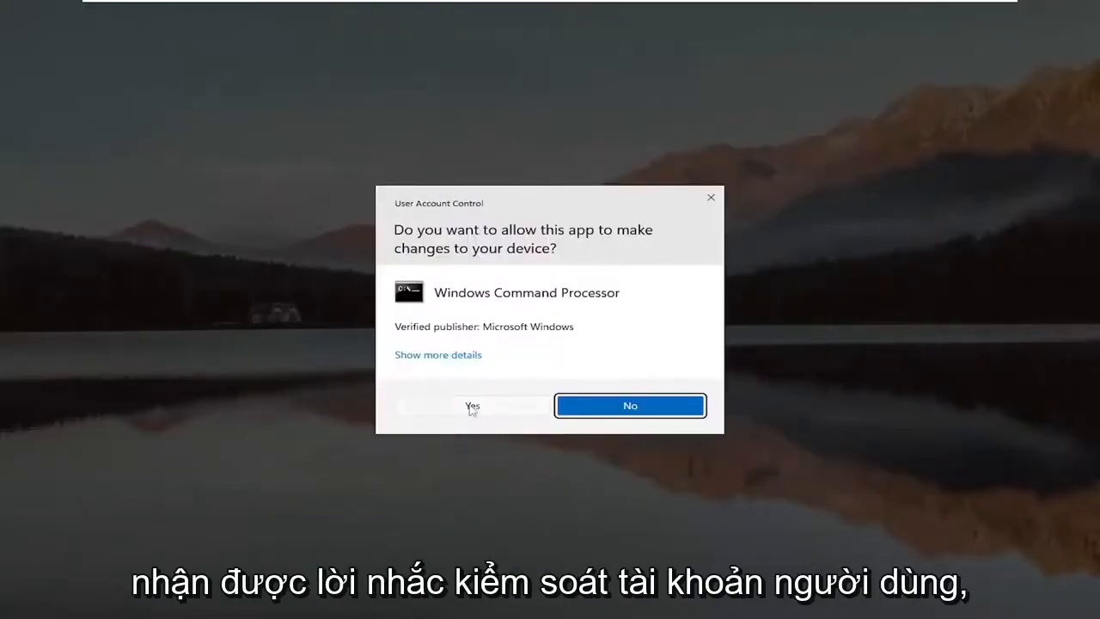
- Approve the UAC elevation and run sfc /scannow in the administrator Command Prompt
click(471, 406)
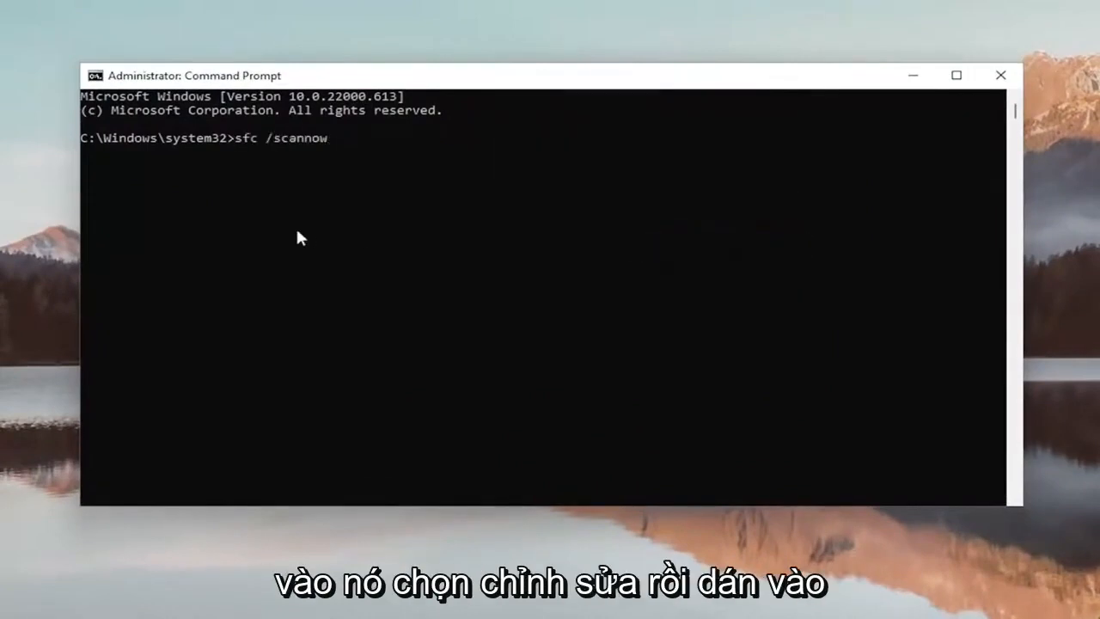
key(enter)
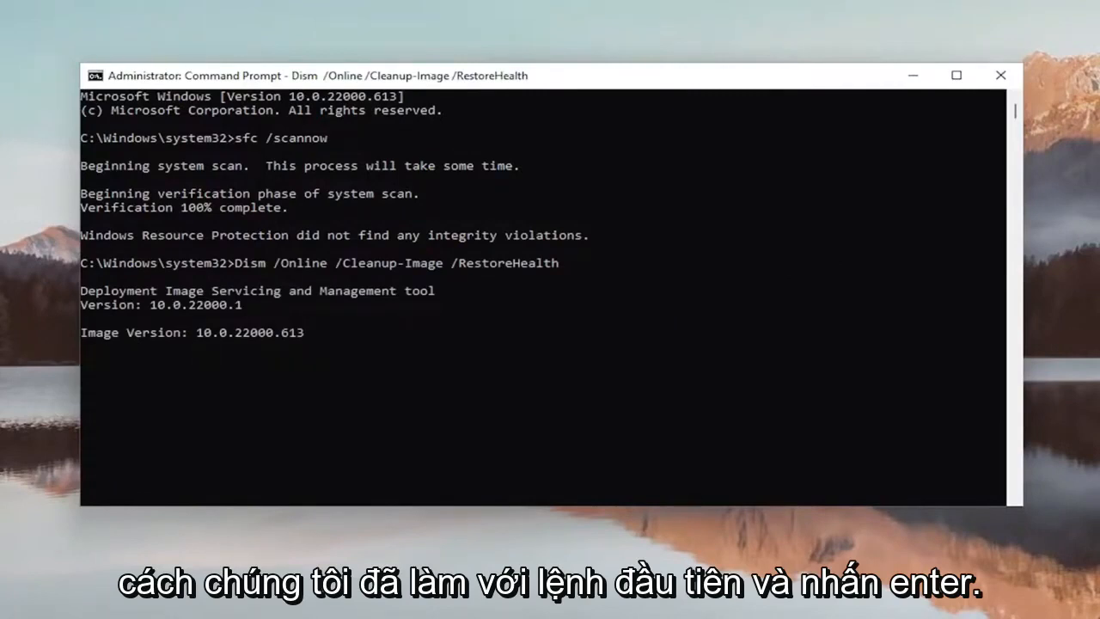
- Run Dism /Online /Cleanup-Image /RestoreHealth on the online Windows image
key(Return)
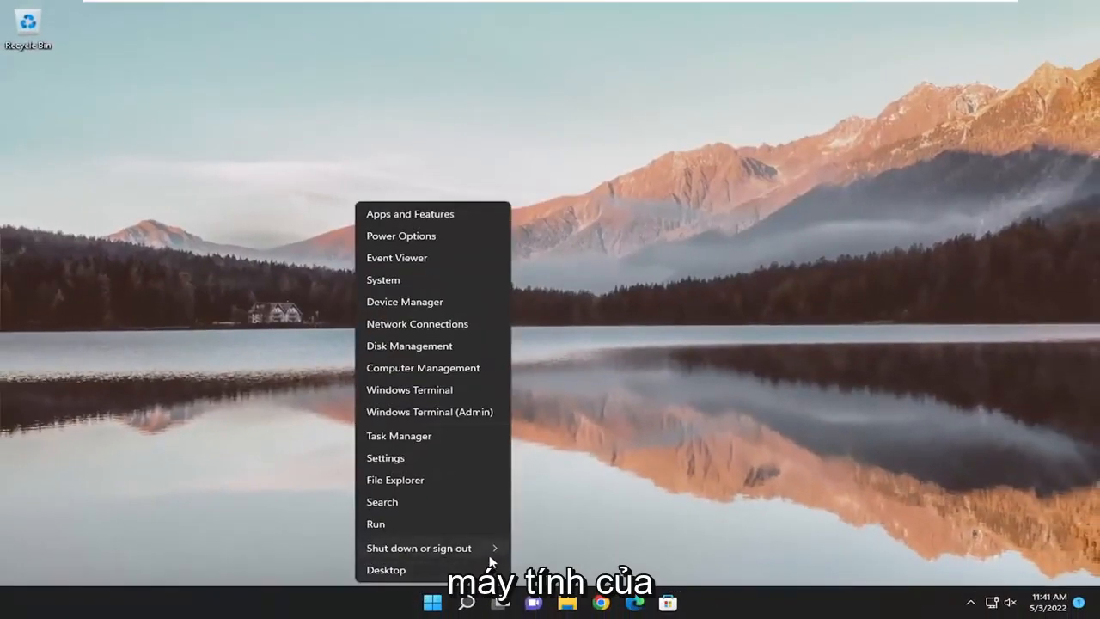
- Restart the computer from the Start quick-access menu
click(419, 546)
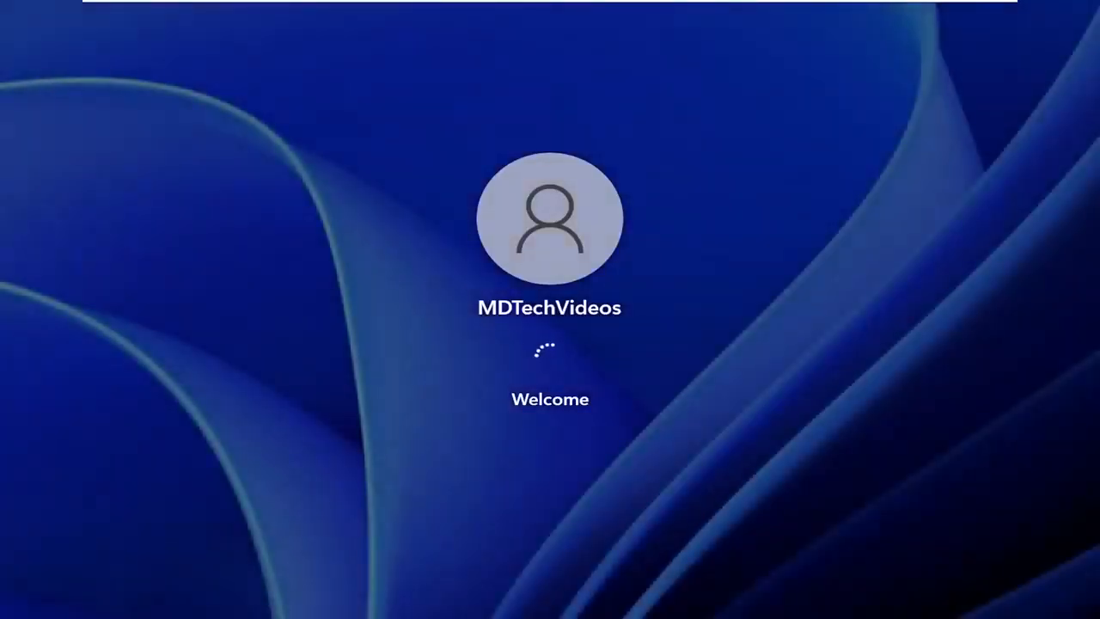